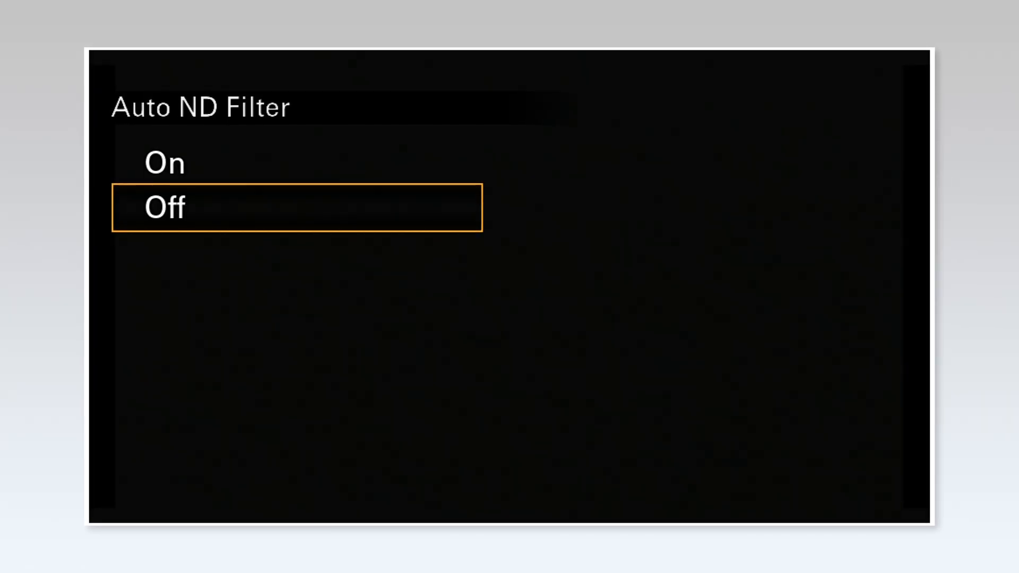
Step: Switch the Auto ND Filter setting from Off to On
{"action": "key", "text": "up"}
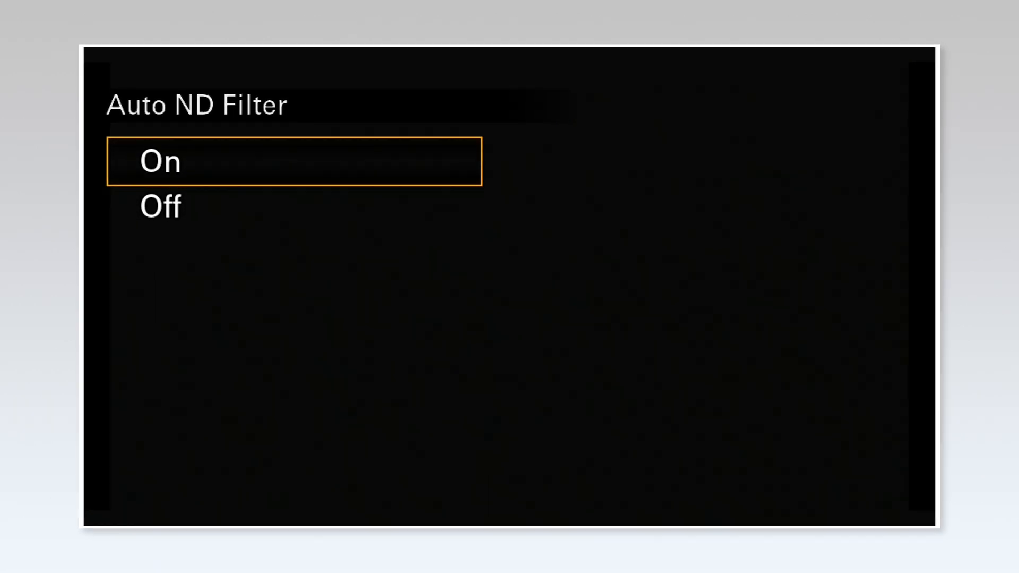